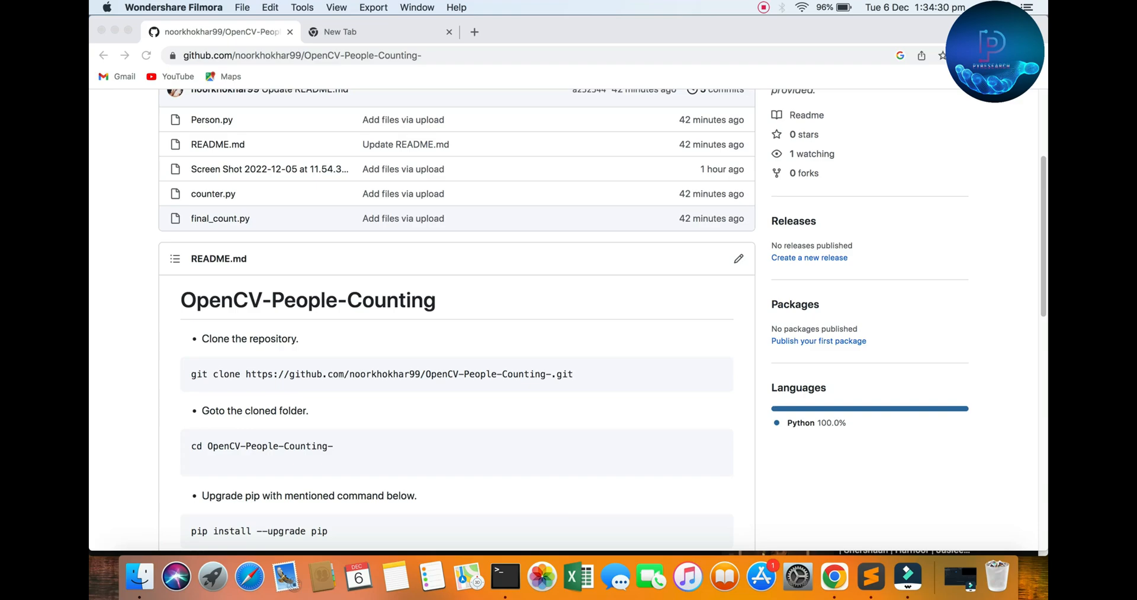
# Browse the GitHub repository page and view its clone or download options.
pyautogui.scroll(-3)
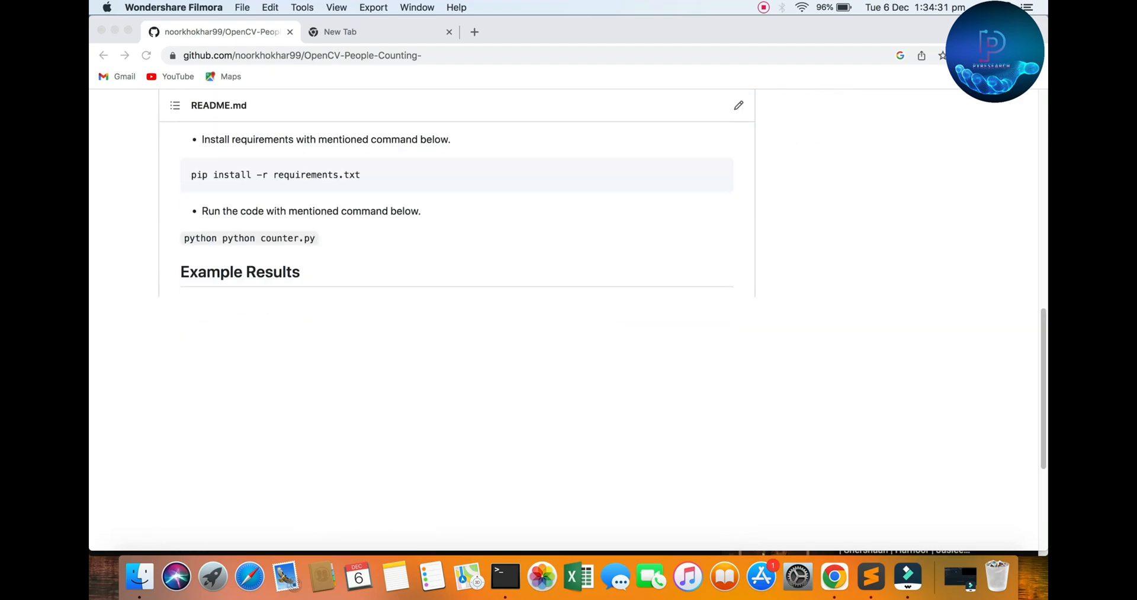
pyautogui.scroll(-3)
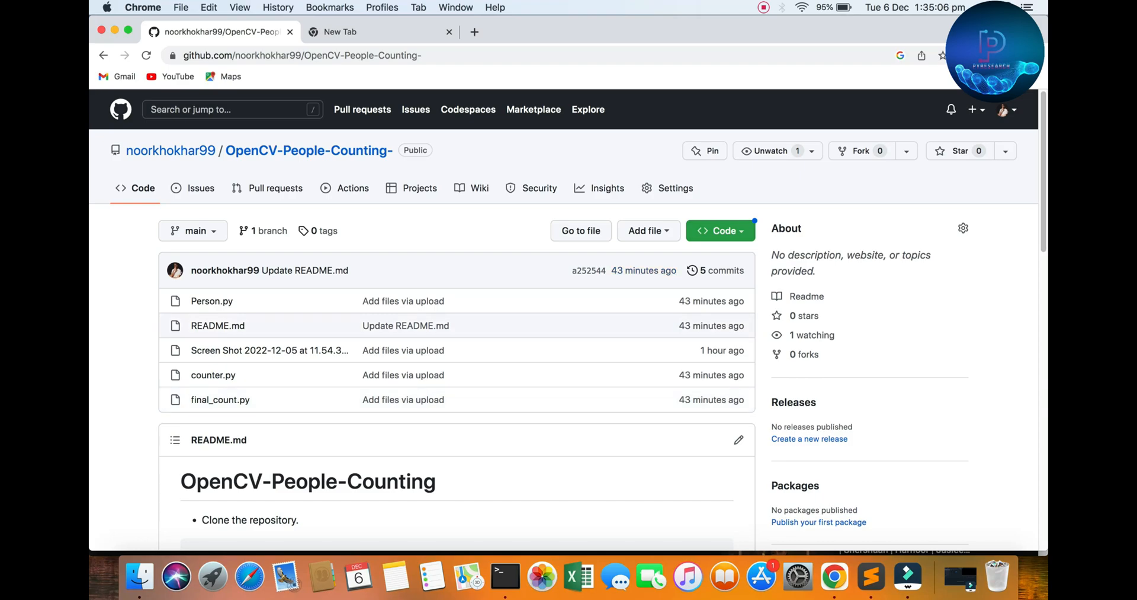
pyautogui.click(721, 230)
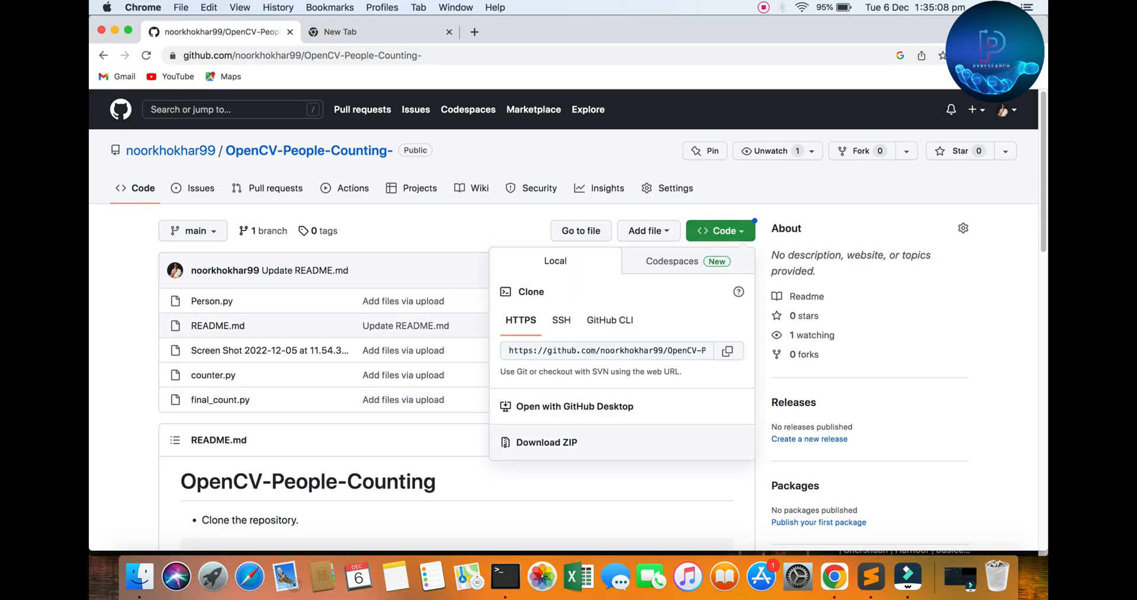
pyautogui.scroll(-3)
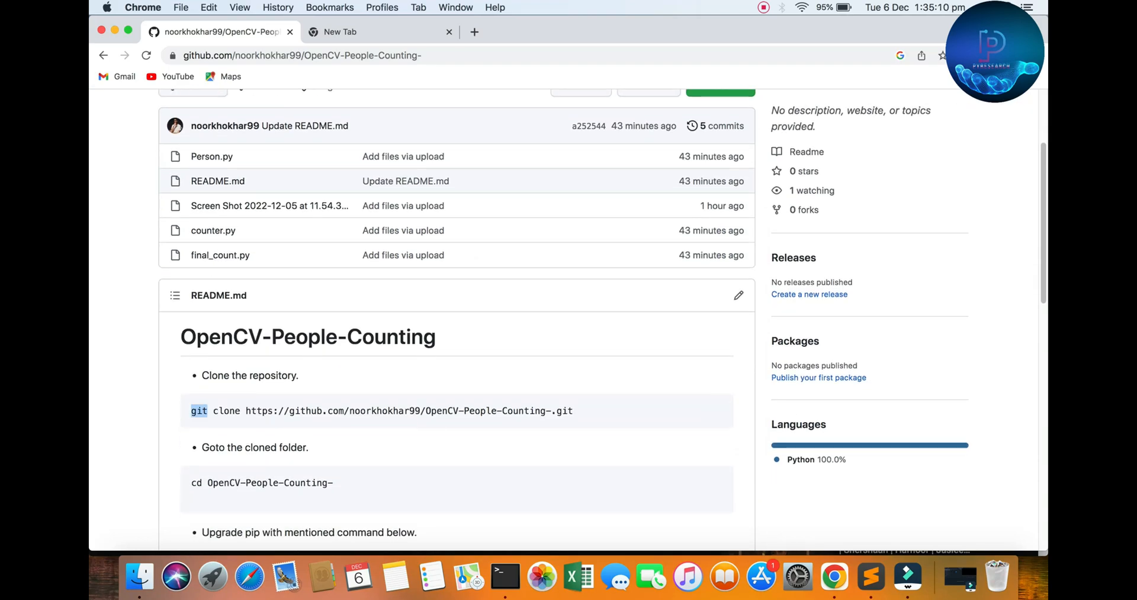
pyautogui.scroll(-3)
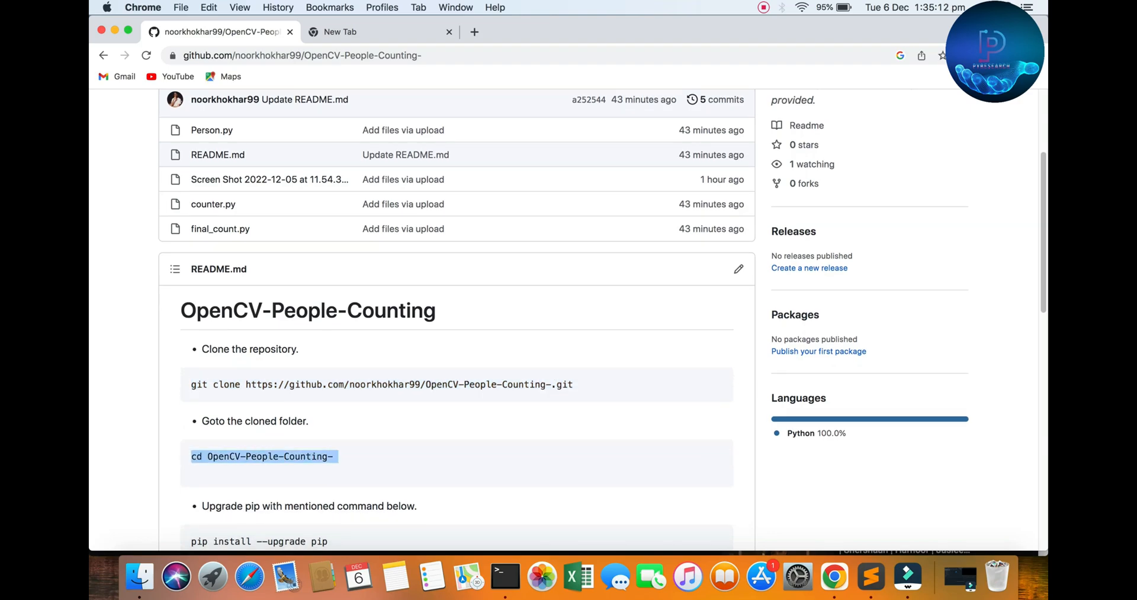
pyautogui.scroll(-3)
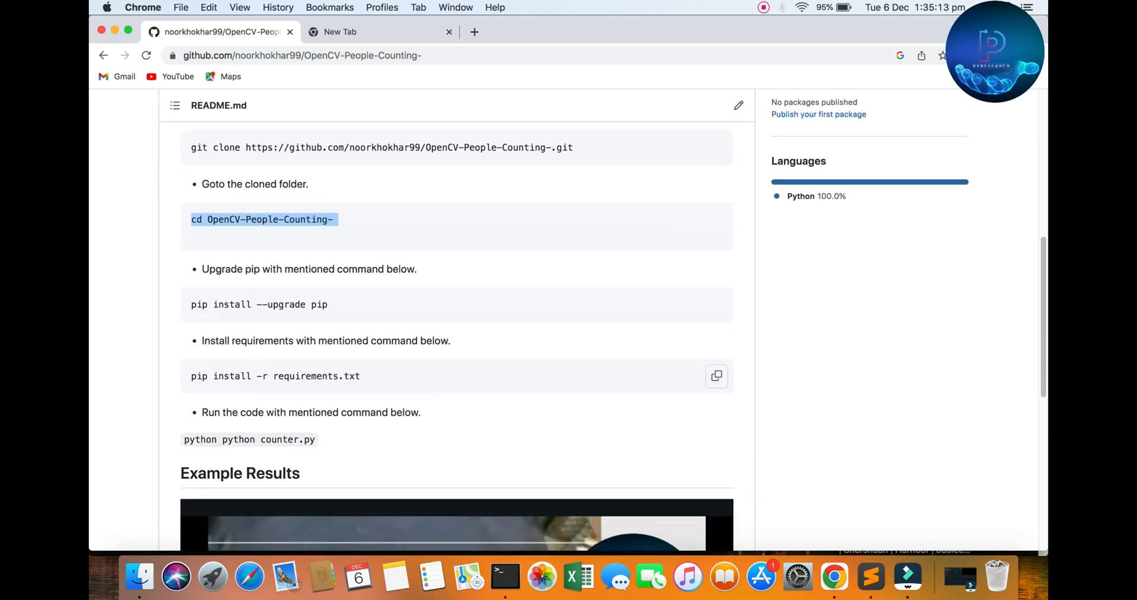
# Open the Desktop's Peoplecounter folder in Finder, widen its window, and load it into Sublime Text.
pyautogui.click(139, 576)
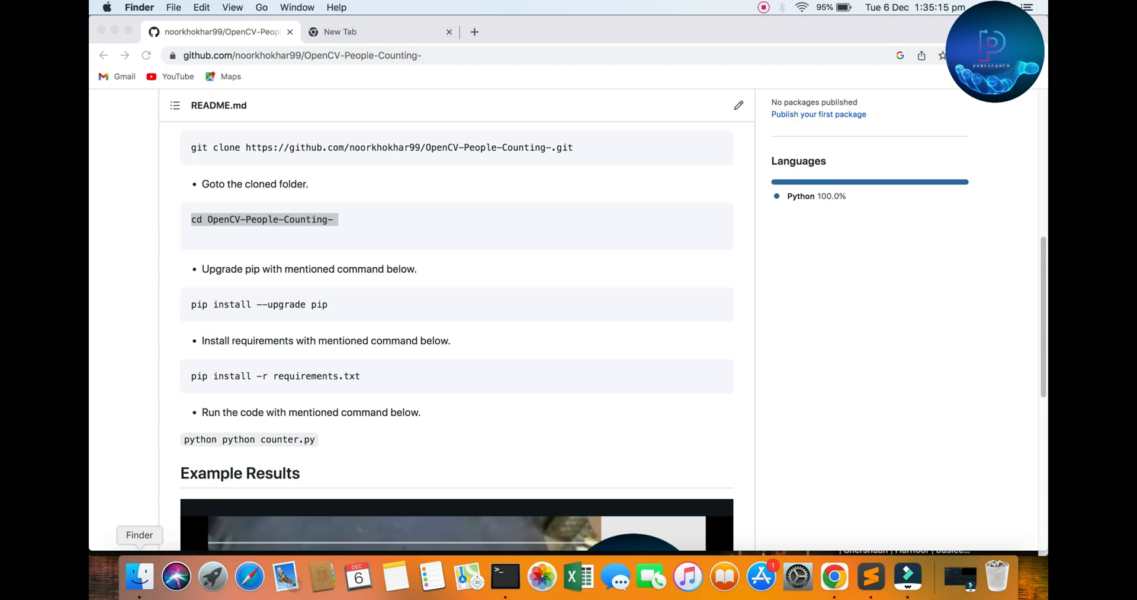
pyautogui.click(139, 576)
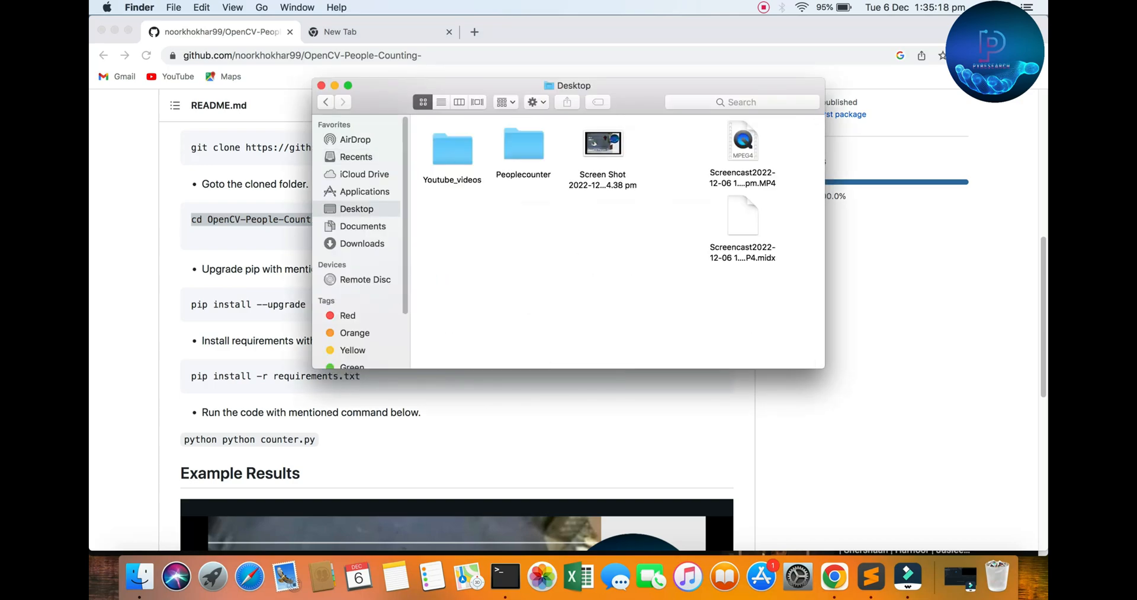
pyautogui.doubleClick(523, 143)
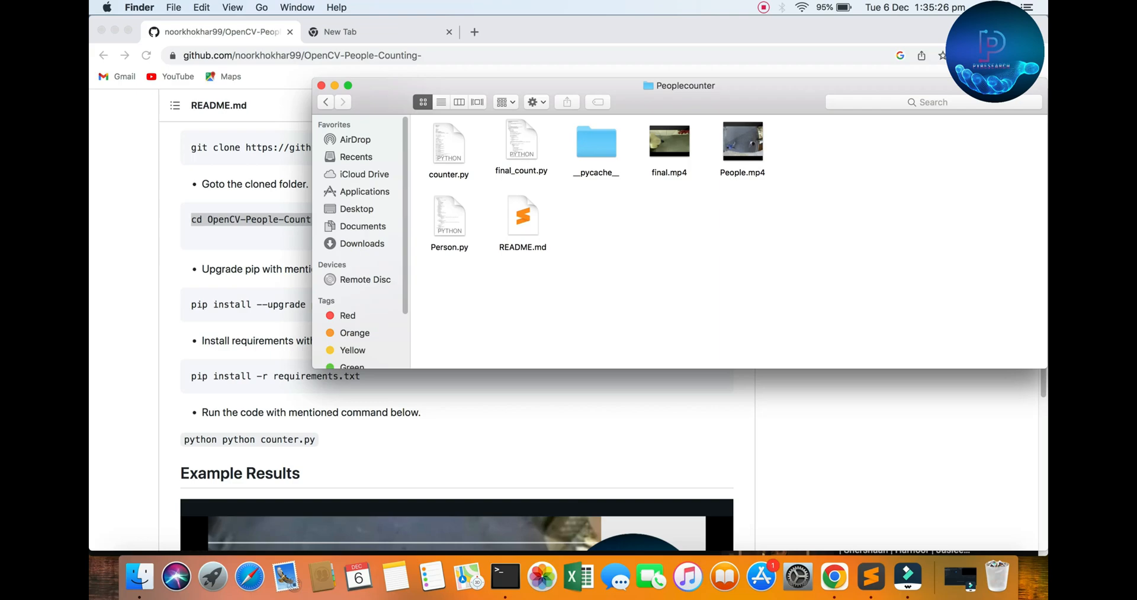
pyautogui.moveTo(678, 84); pyautogui.dragTo(566, 84)
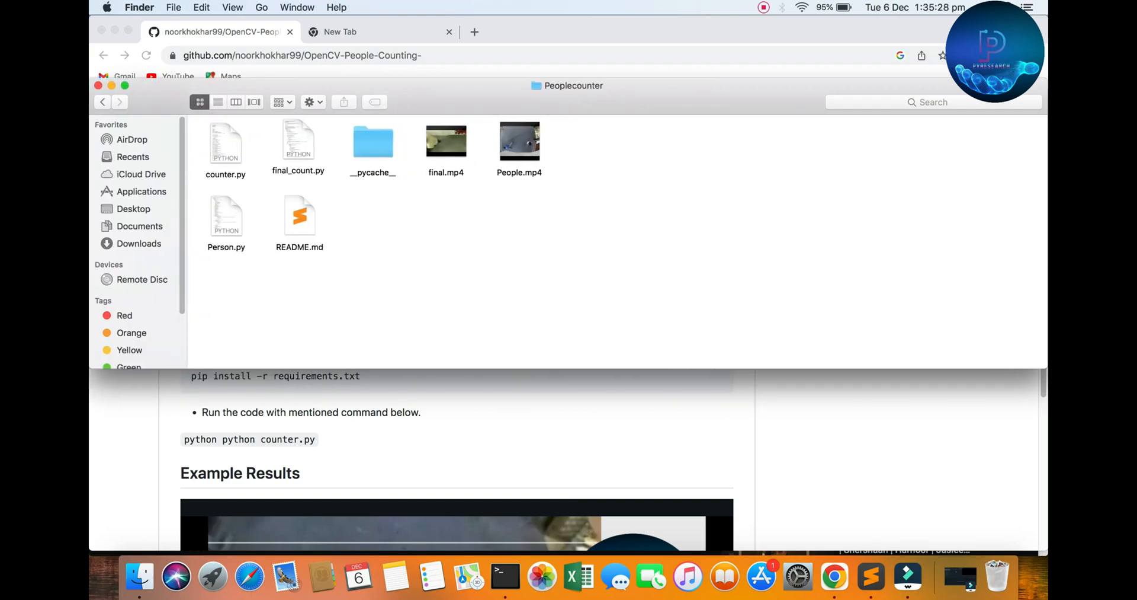
pyautogui.click(872, 577)
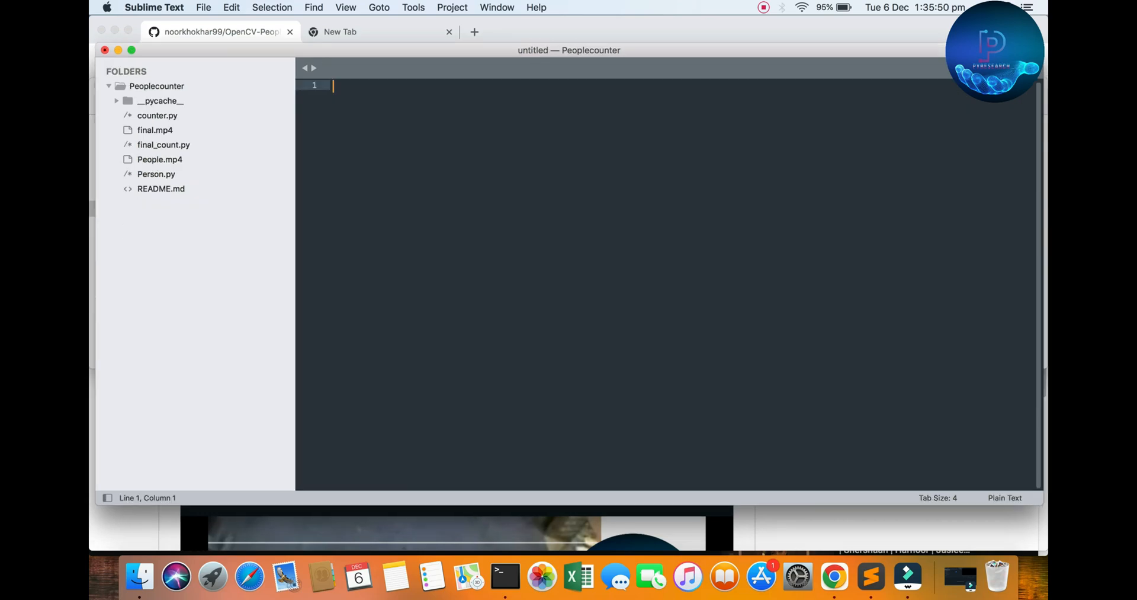
# In counter.py, edit line 19 so the output video is output2.avi instead of output1.avi.
pyautogui.click(157, 116)
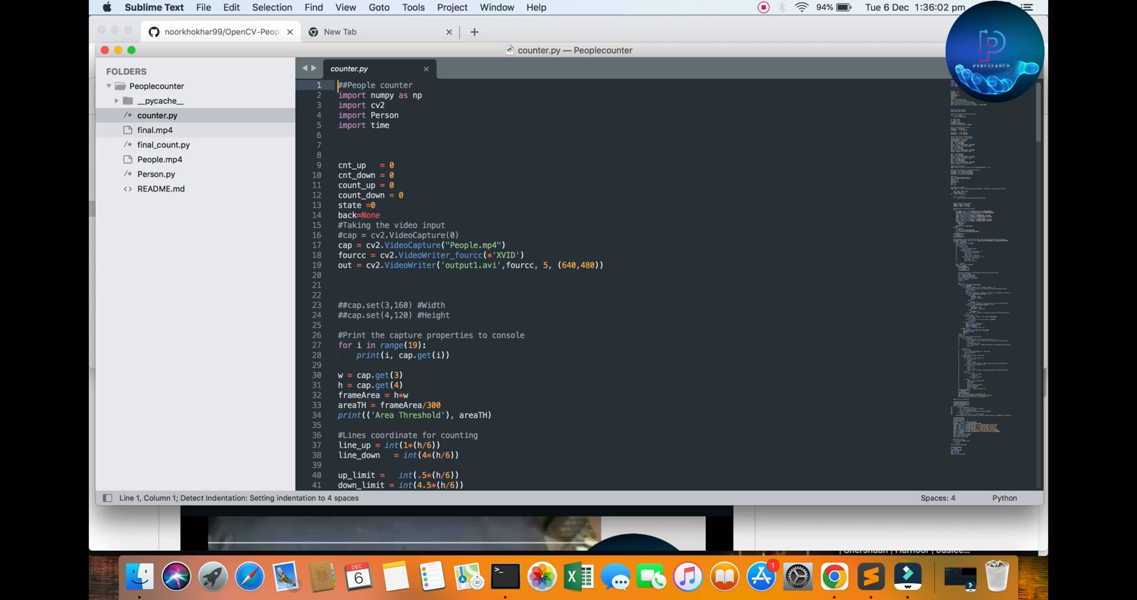
pyautogui.scroll(-3)
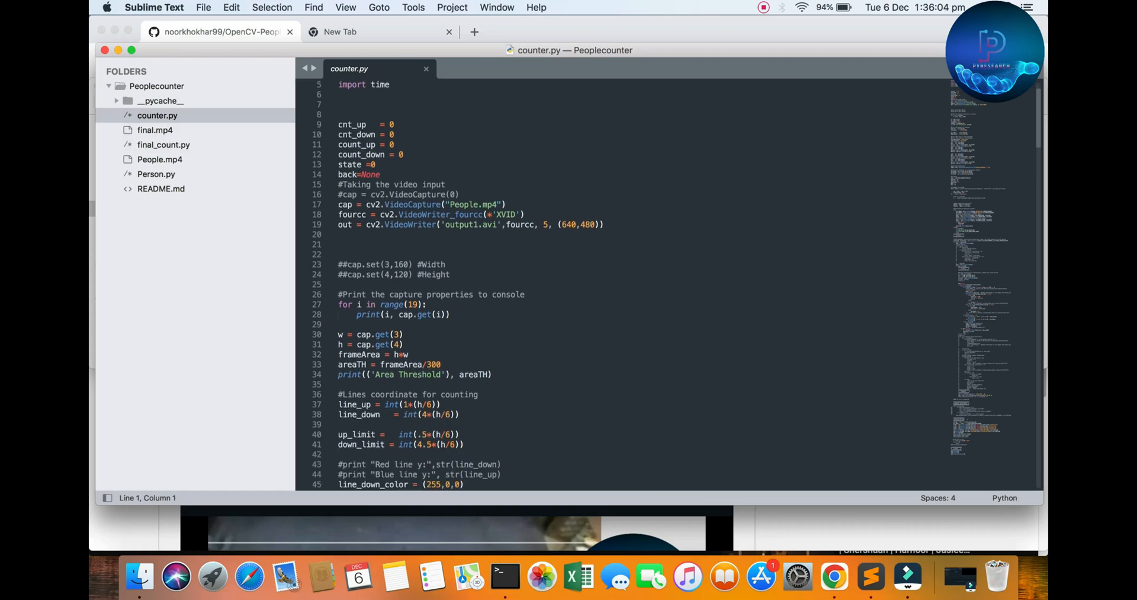
pyautogui.doubleClick(461, 203)
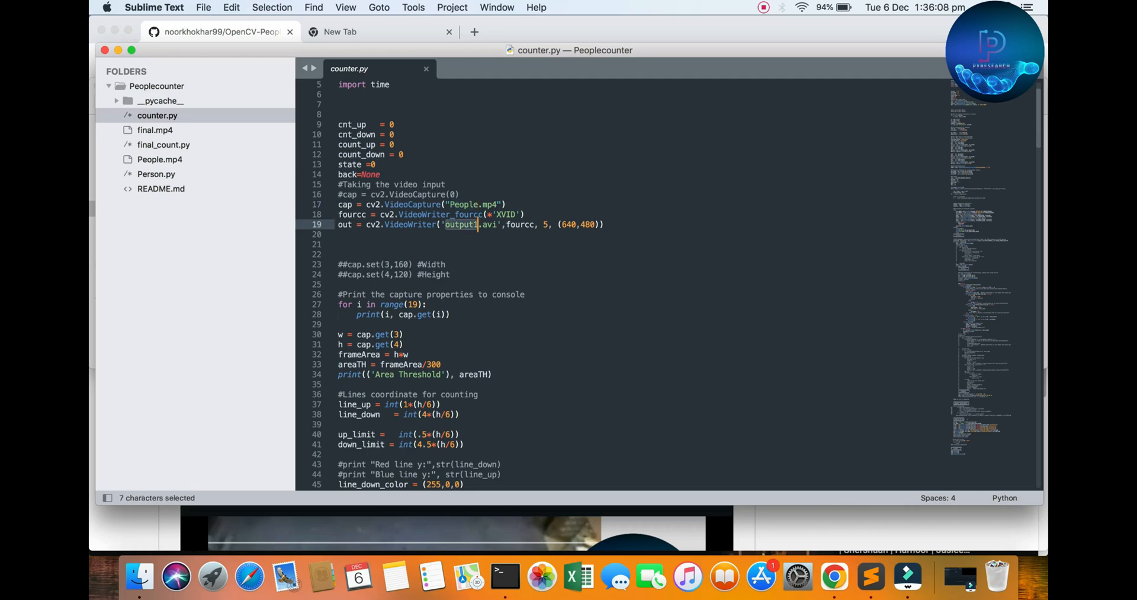
pyautogui.write('2')
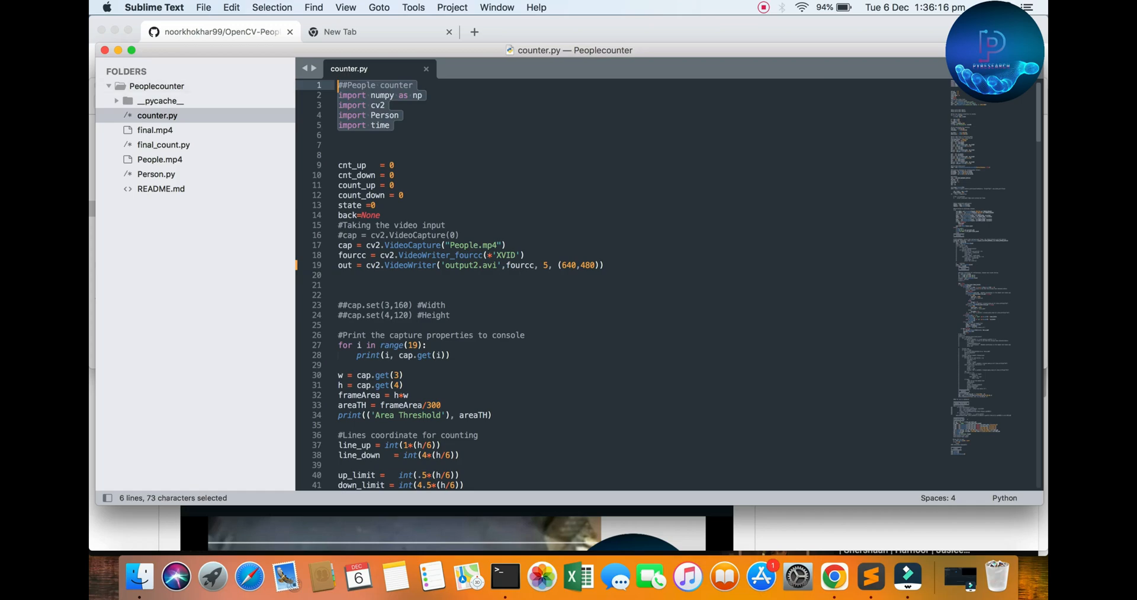
# Scroll counter.py from shadow removal through tracking and display code to the end, then open Person.py.
pyautogui.click(389, 125)
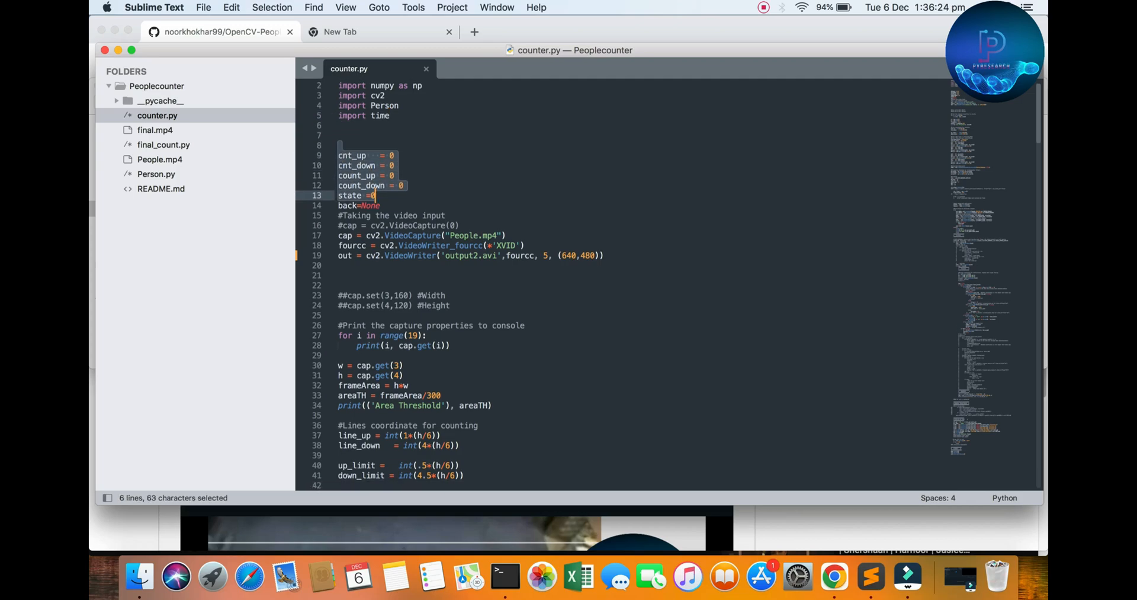
pyautogui.scroll(-3)
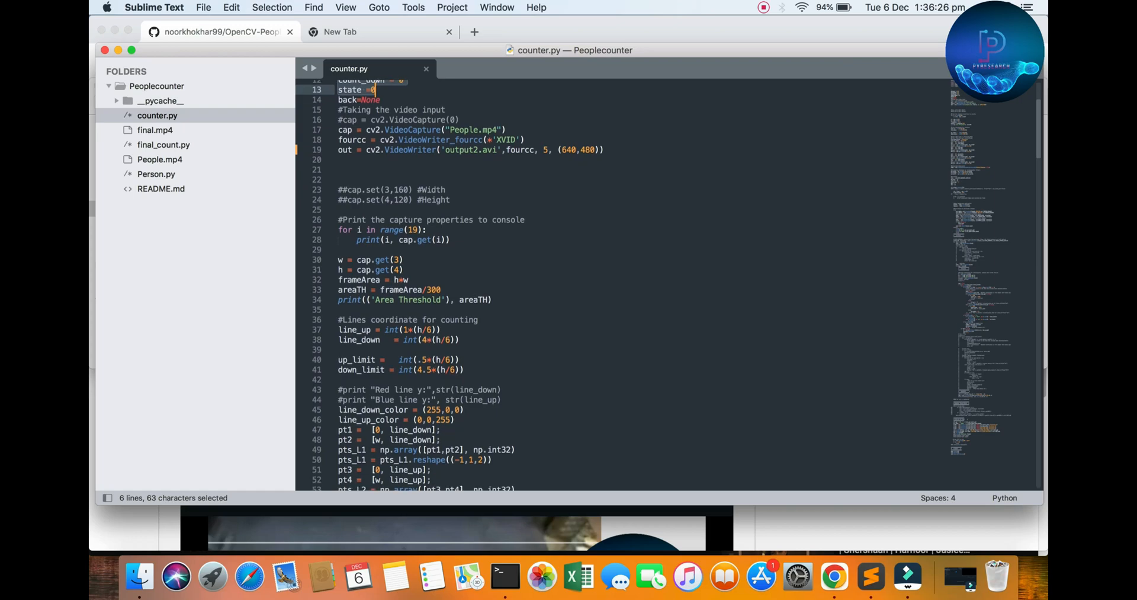
pyautogui.scroll(-3)
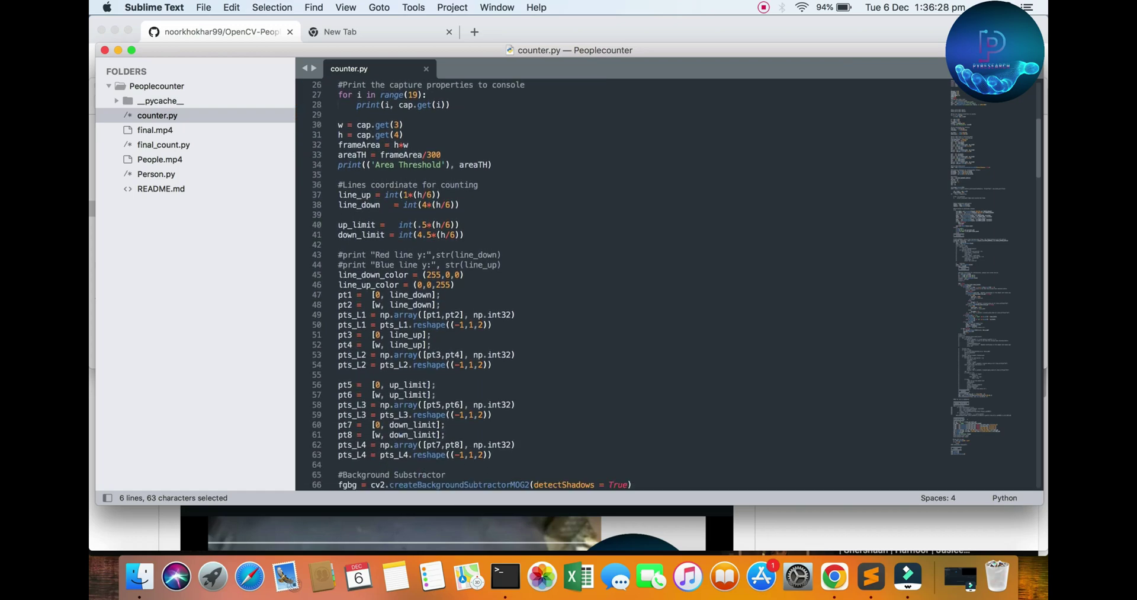
pyautogui.scroll(-3)
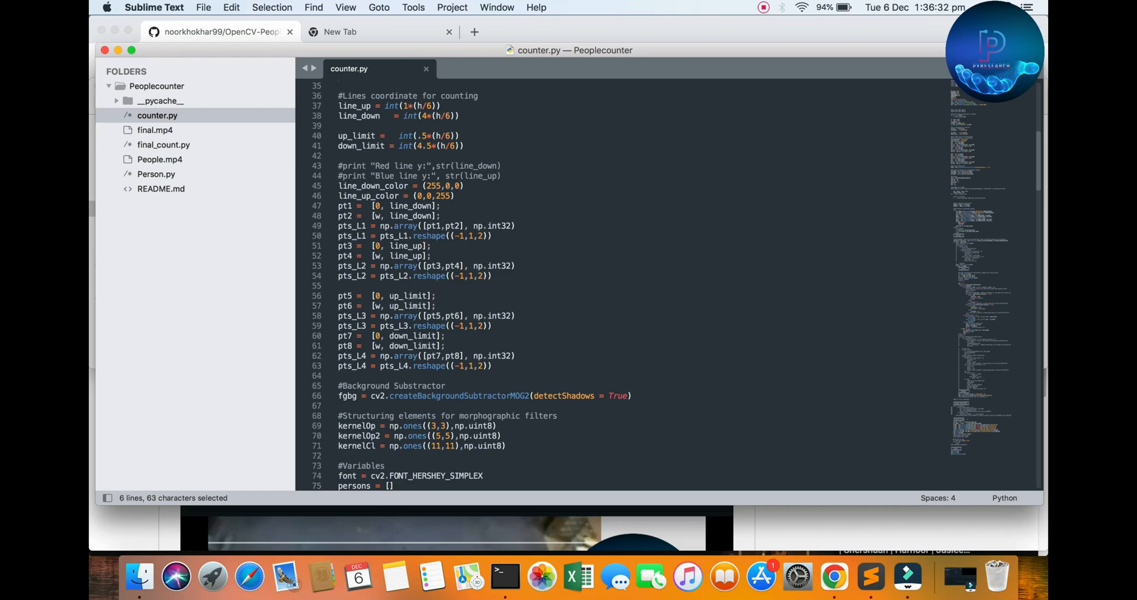
pyautogui.scroll(-3)
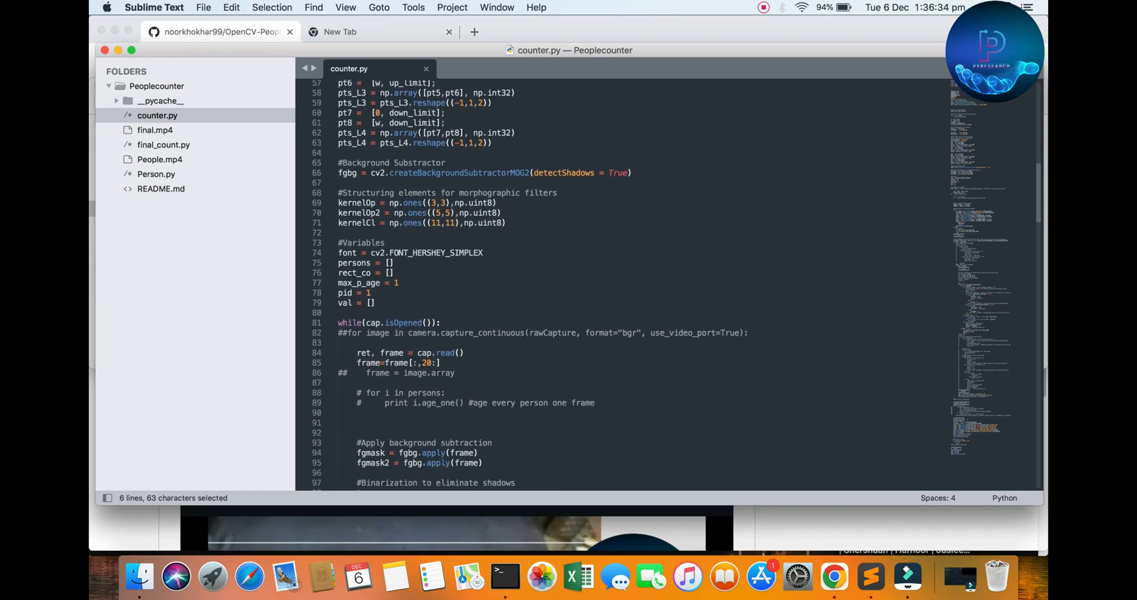
pyautogui.scroll(-3)
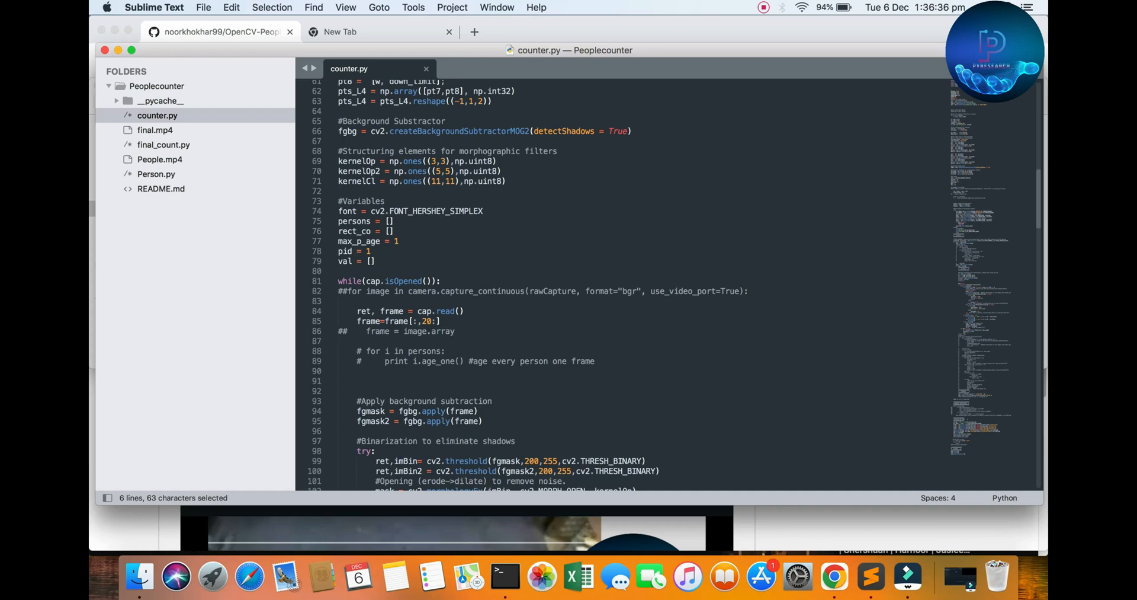
pyautogui.scroll(-3)
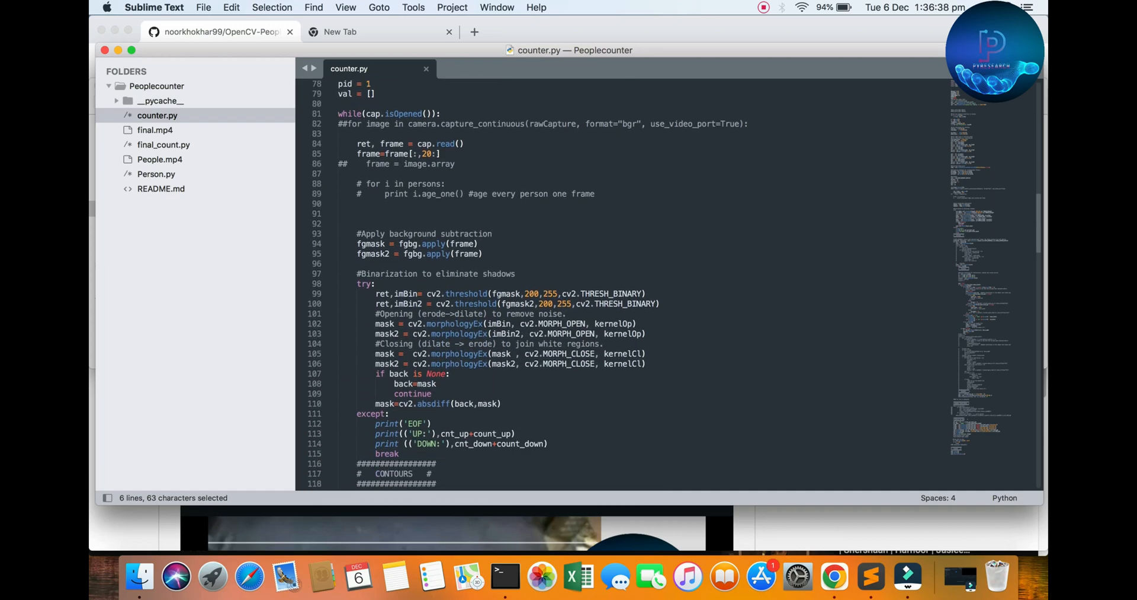
pyautogui.scroll(-3)
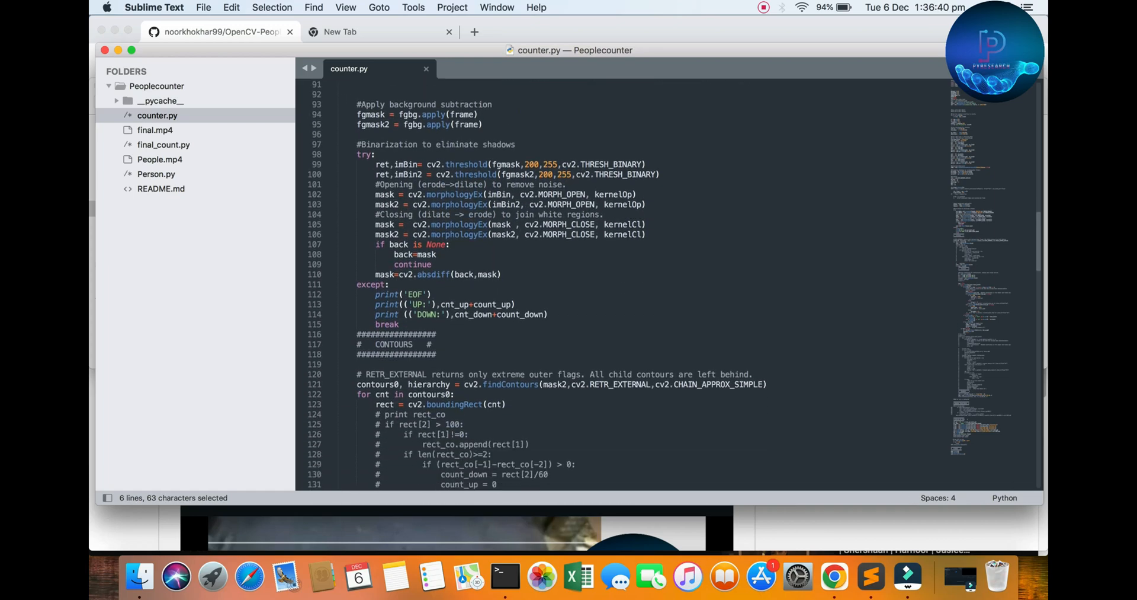
pyautogui.scroll(-3)
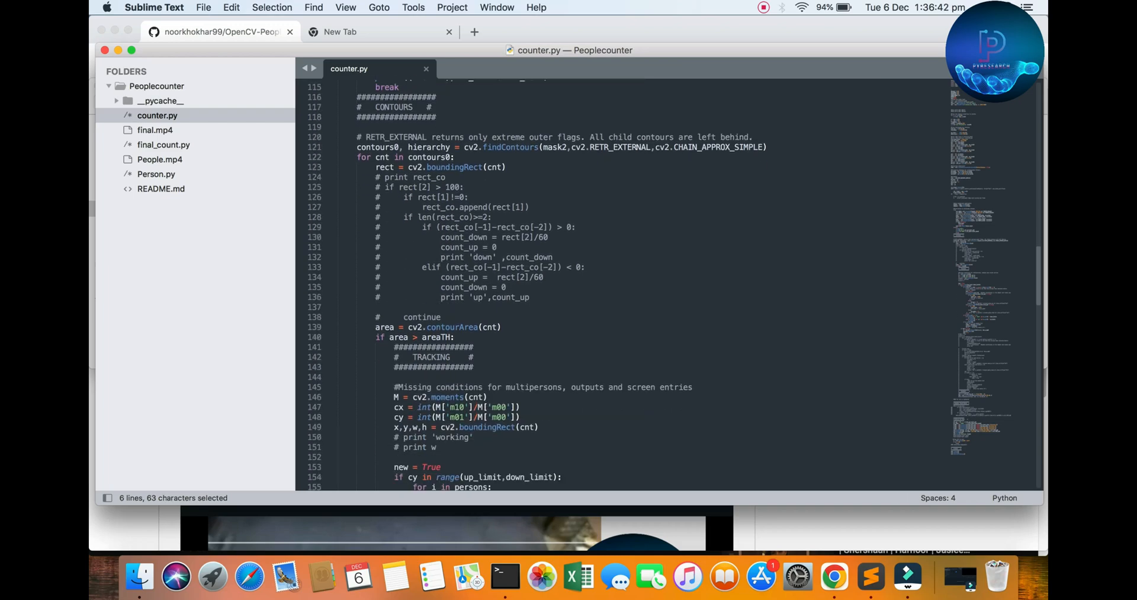
pyautogui.scroll(-3)
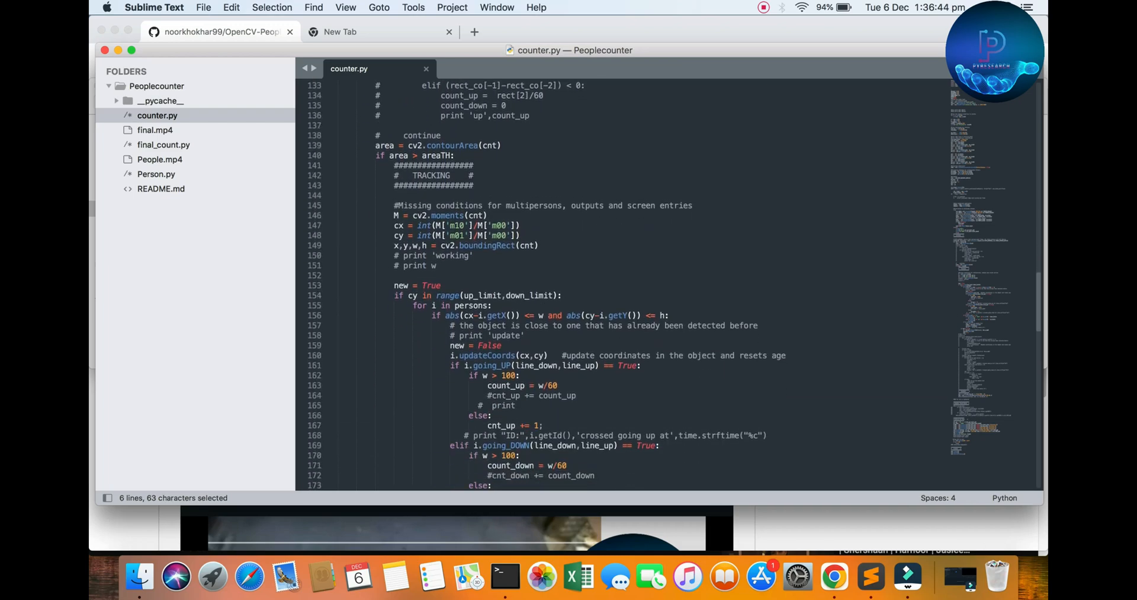
pyautogui.scroll(-3)
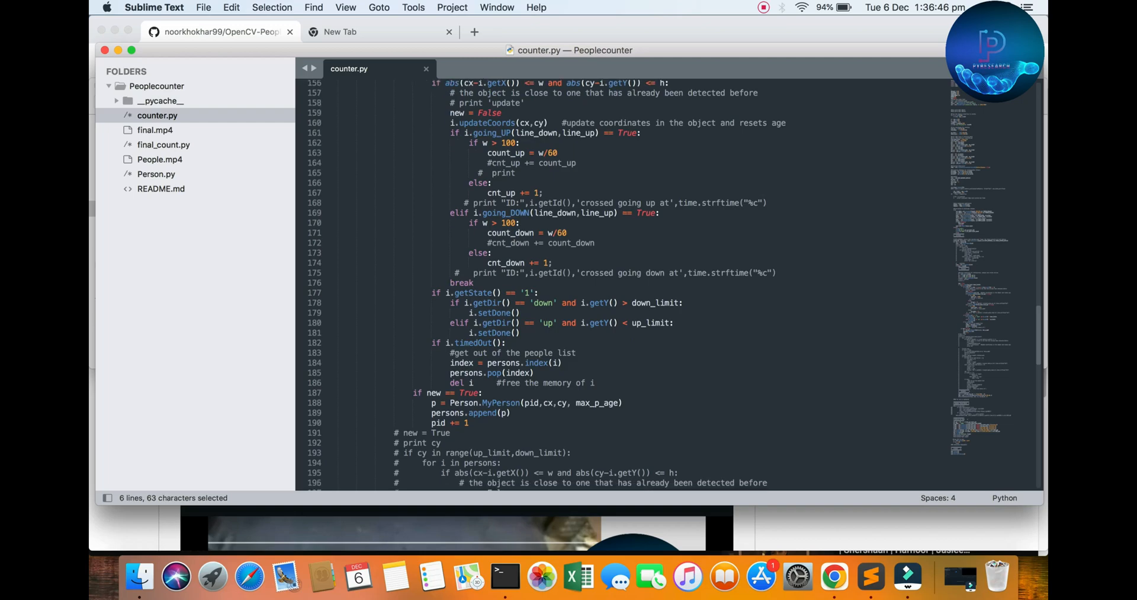
pyautogui.scroll(-3)
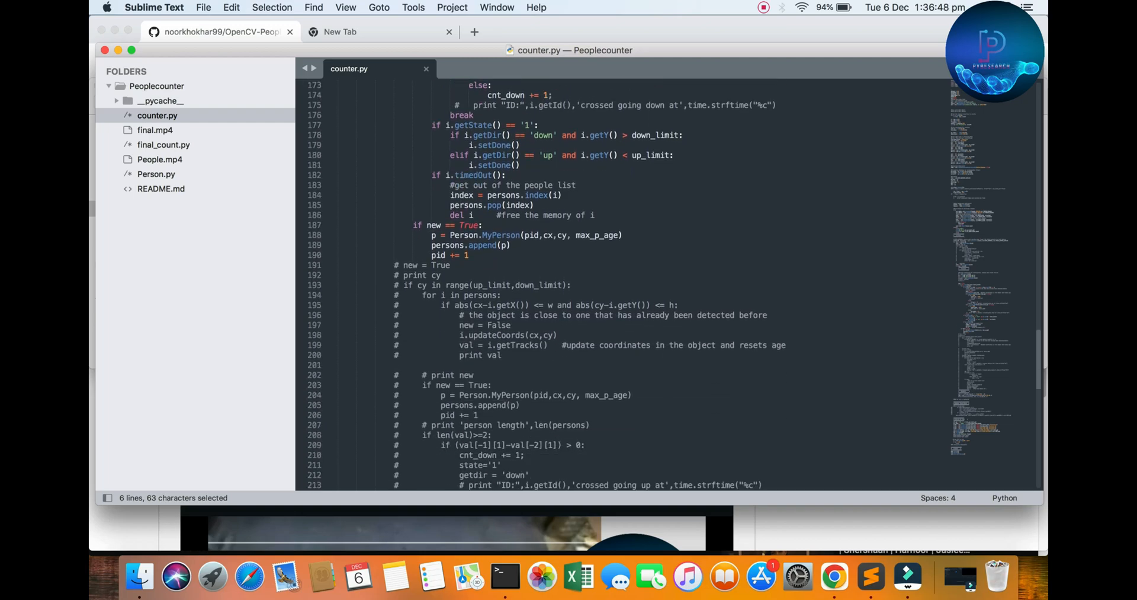
pyautogui.scroll(-3)
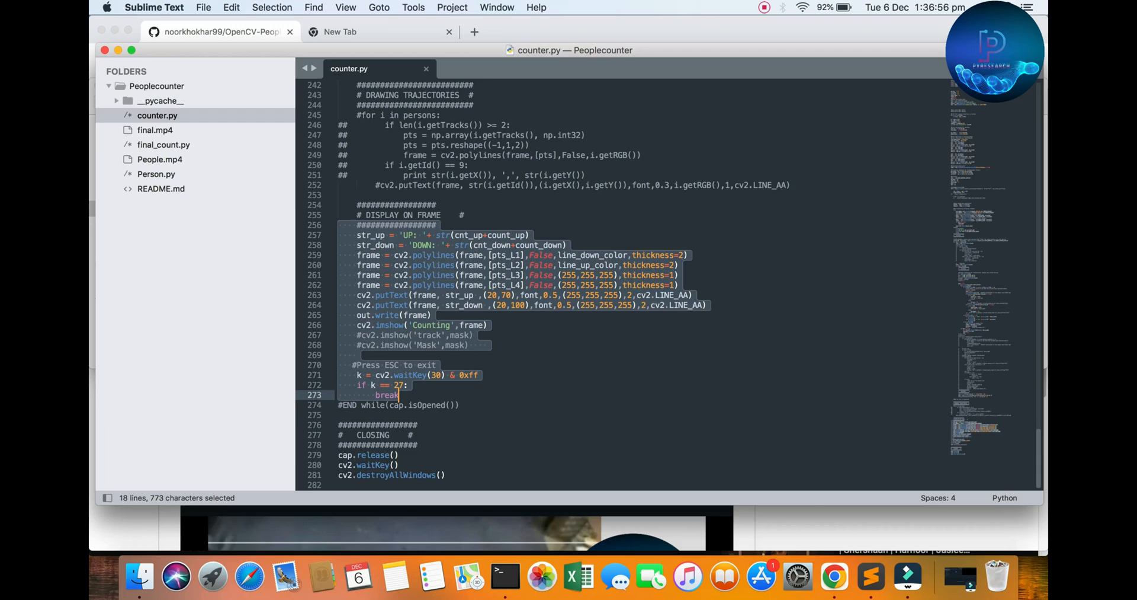
pyautogui.click(156, 173)
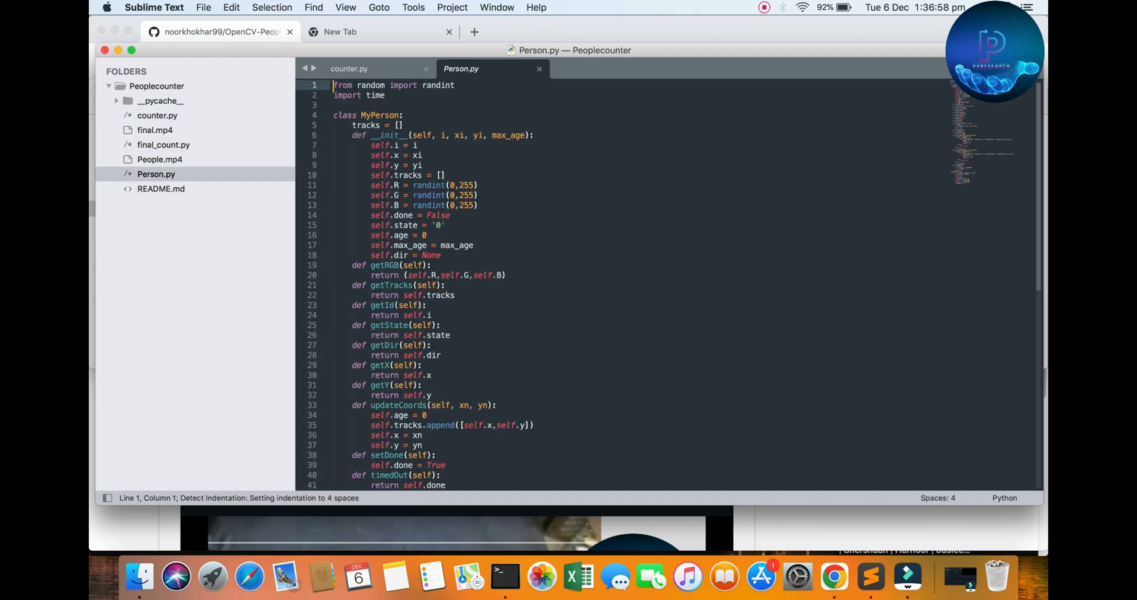
# Scroll through Person.py and final_count.py, then switch back to the GitHub README in Chrome.
pyautogui.scroll(-3)
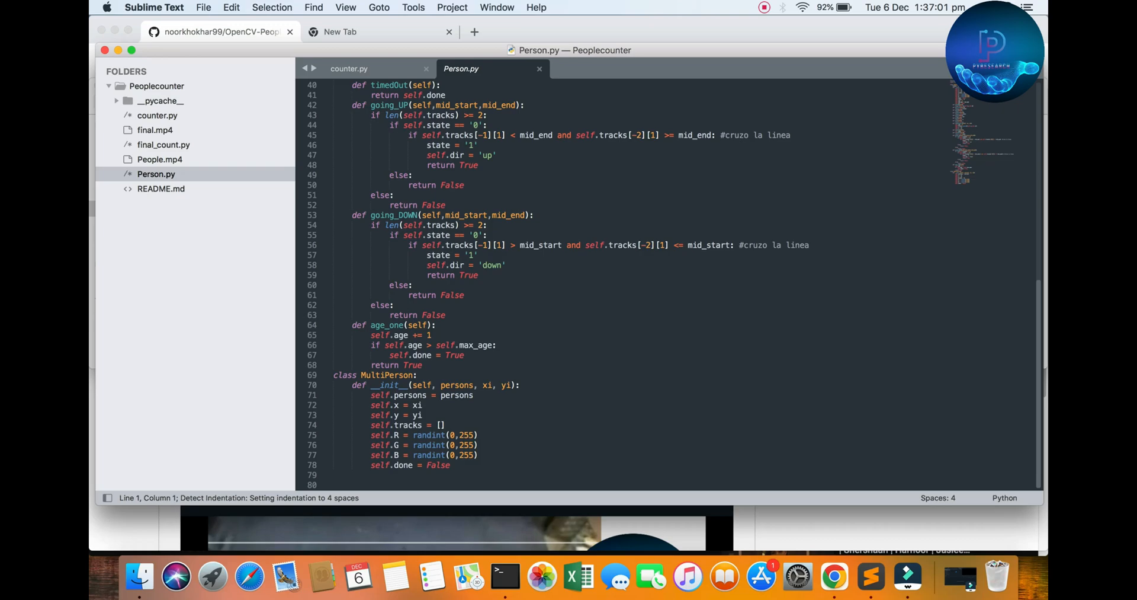
pyautogui.scroll(3)
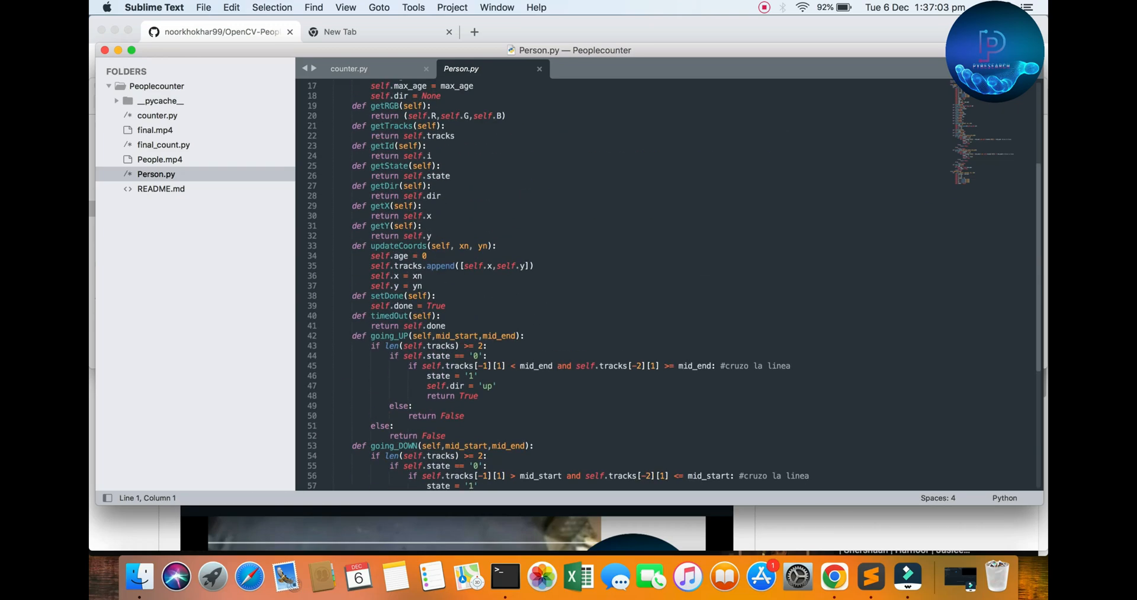
pyautogui.scroll(3)
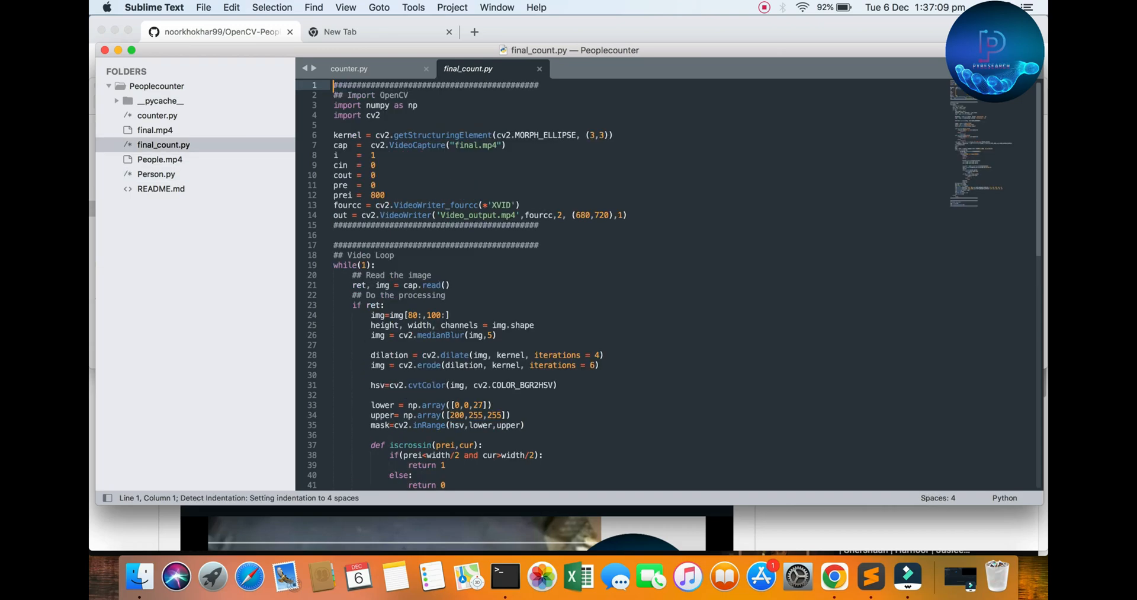
pyautogui.scroll(-3)
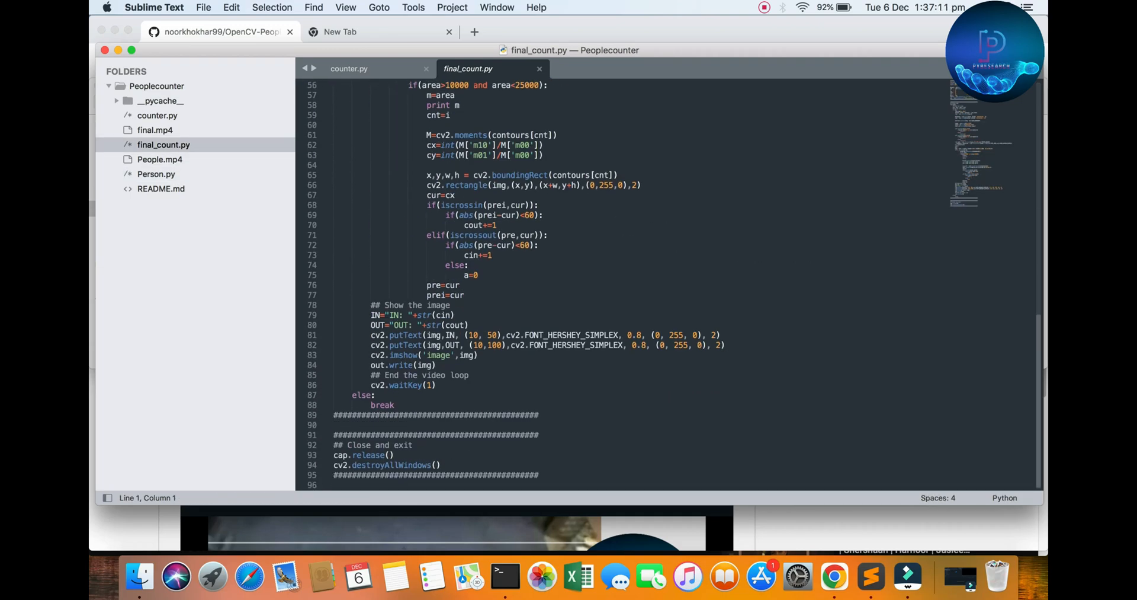
pyautogui.click(835, 576)
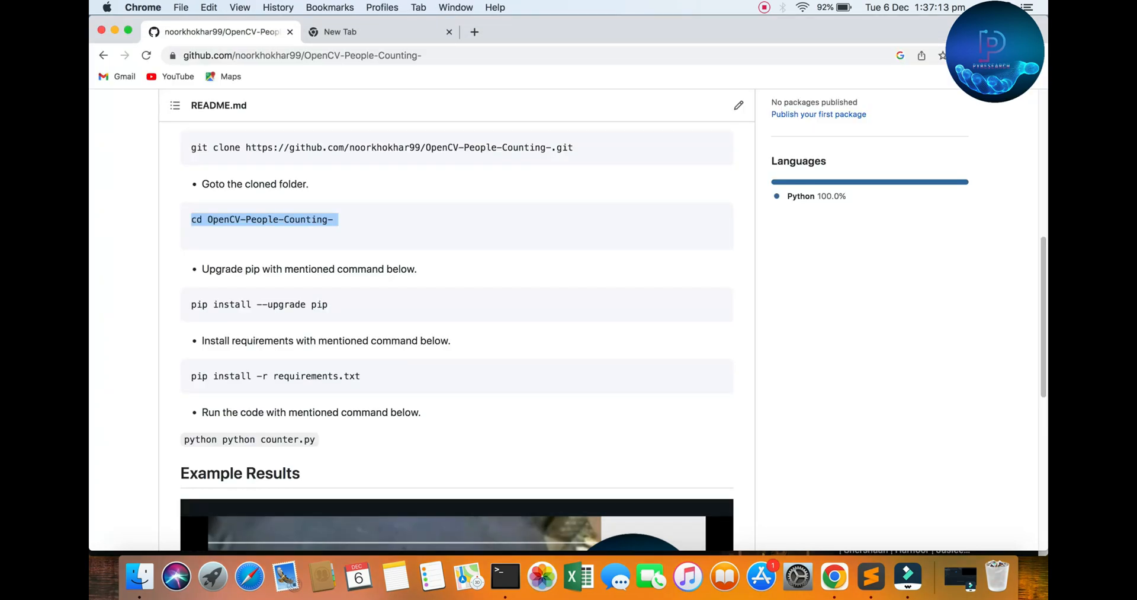
# In Terminal, list home files and cd via Desktop into Peoplecounter, listing its contents.
pyautogui.doubleClick(248, 438)
pyautogui.write('c')
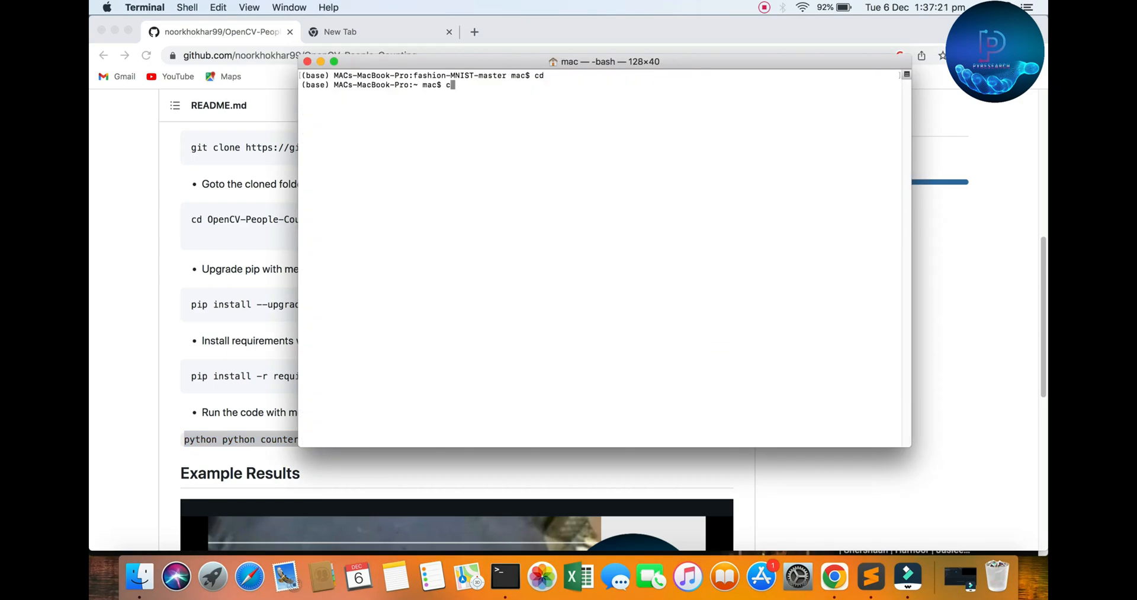
pyautogui.press('Return')
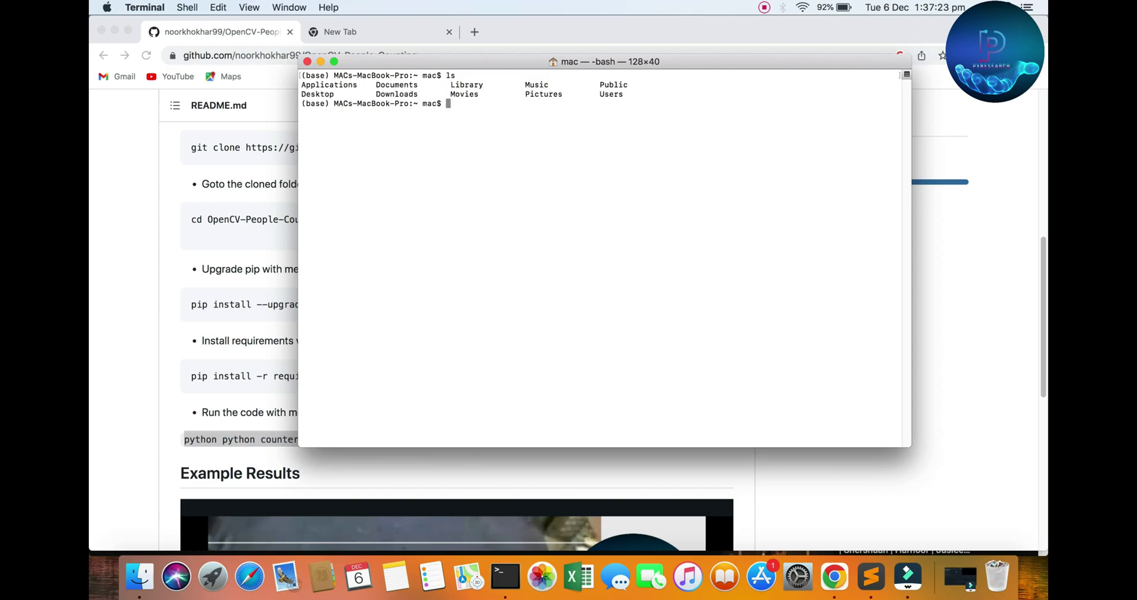
pyautogui.write('cd Downloads/')
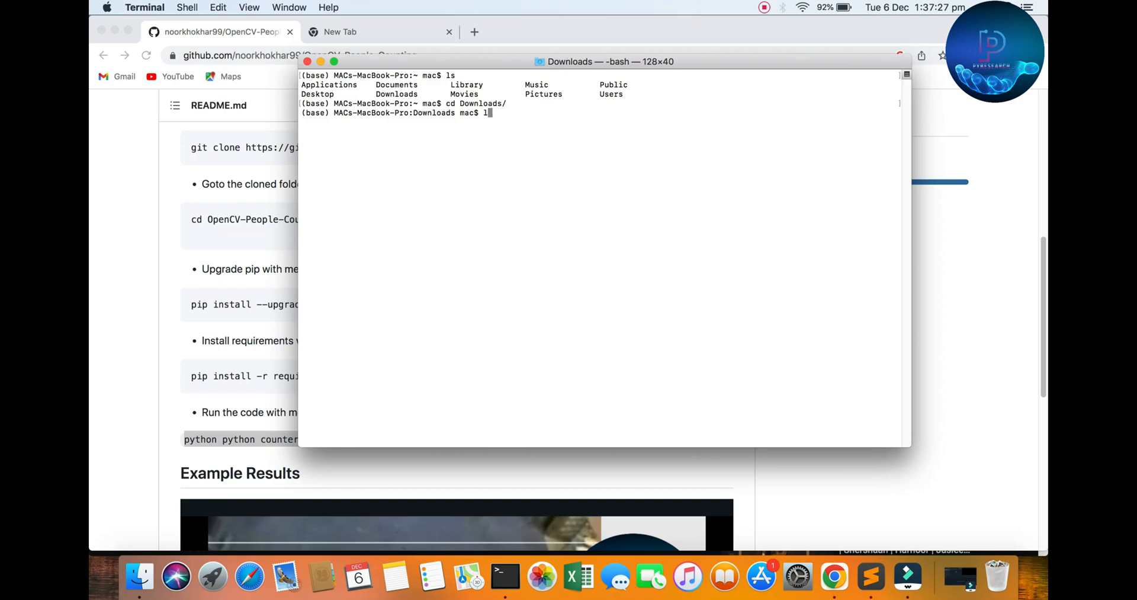
pyautogui.write('cd')
pyautogui.write('c')
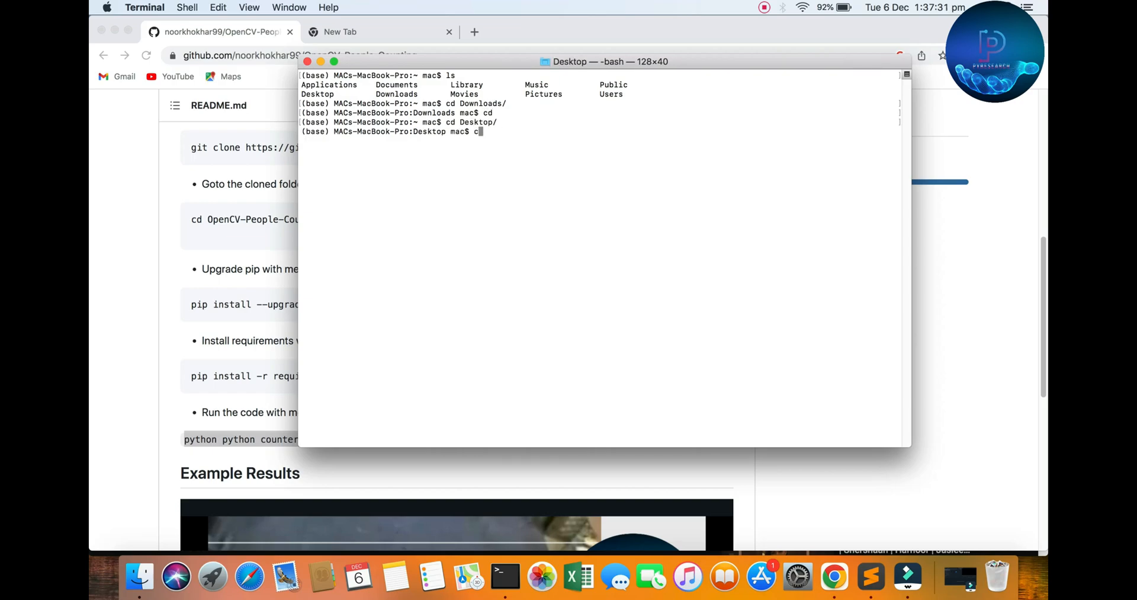
pyautogui.write('d')
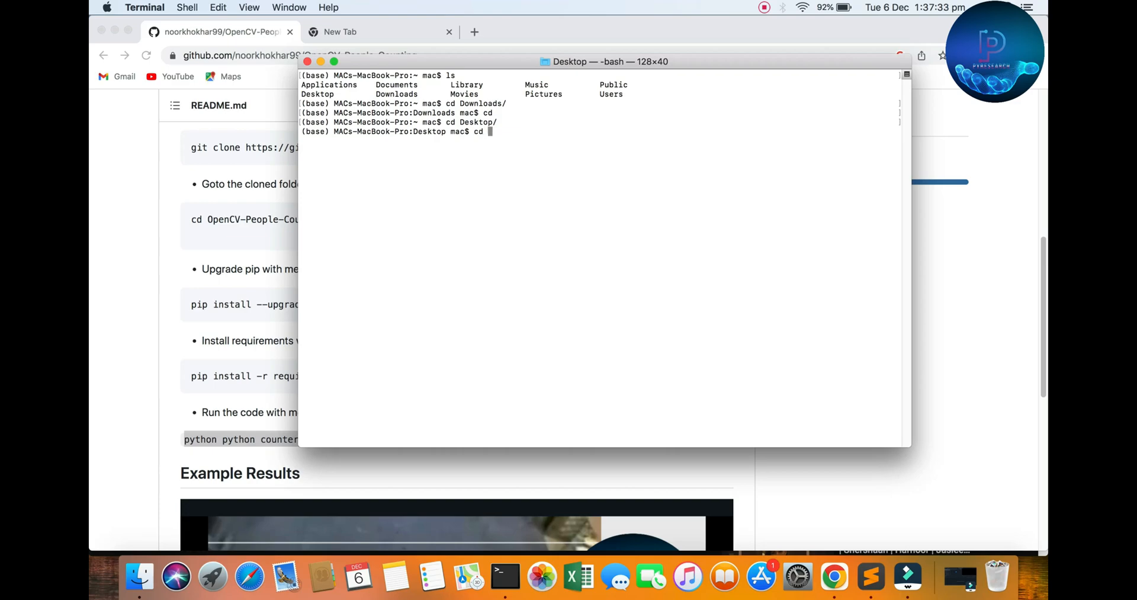
pyautogui.write('counter/')
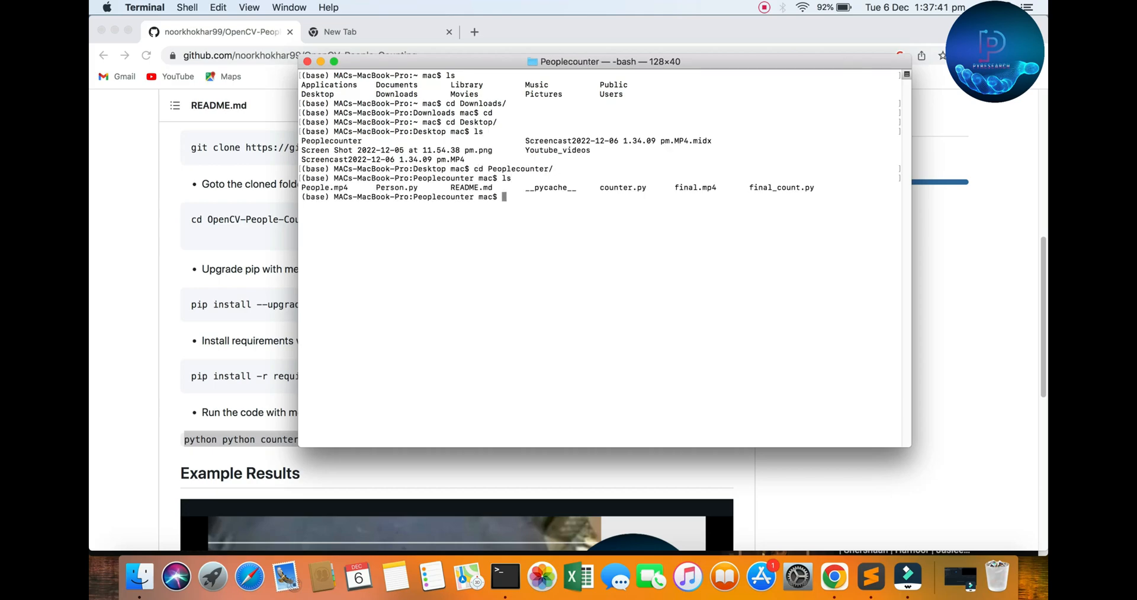
# Run counter.py with python after fixing the duplicated 'python', printing an area threshold of 368.64.
pyautogui.press('Return')
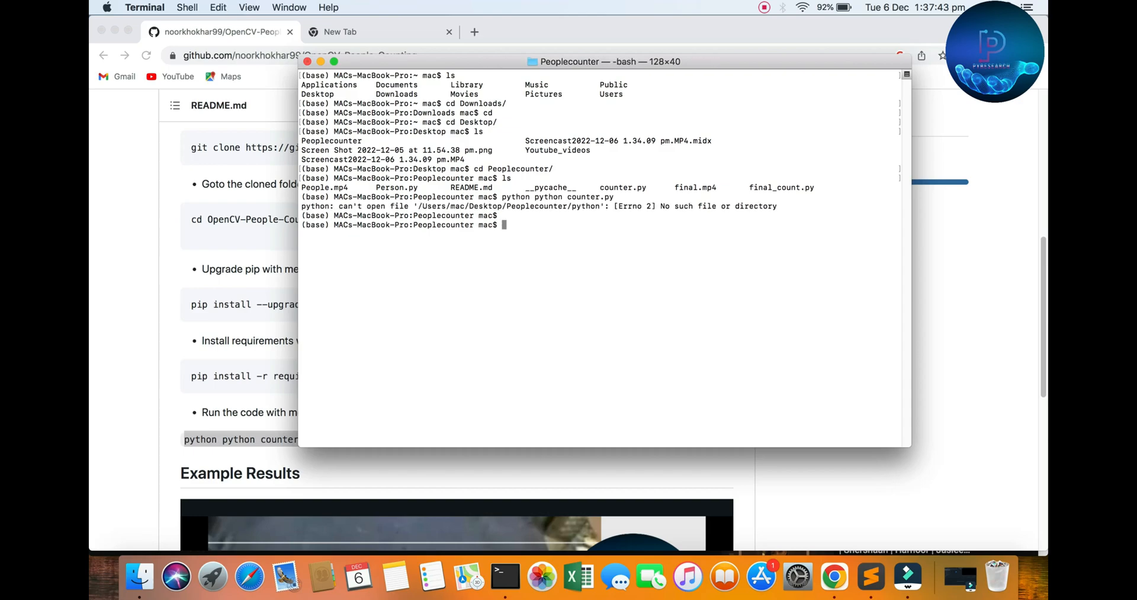
pyautogui.write('python python counter.py')
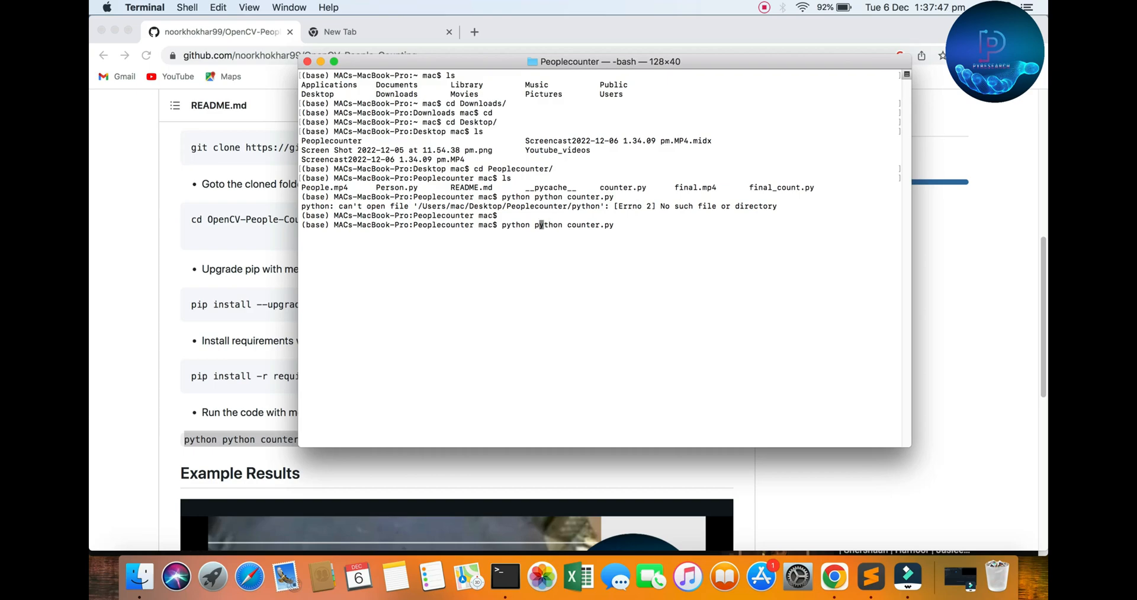
pyautogui.press('Return')
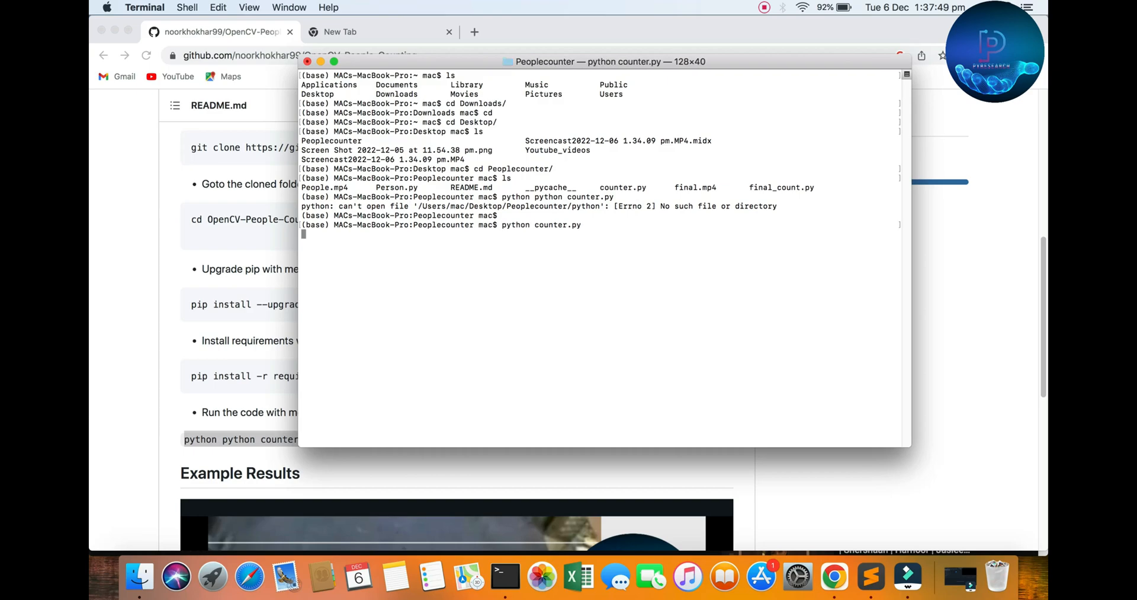
pyautogui.press('Return')
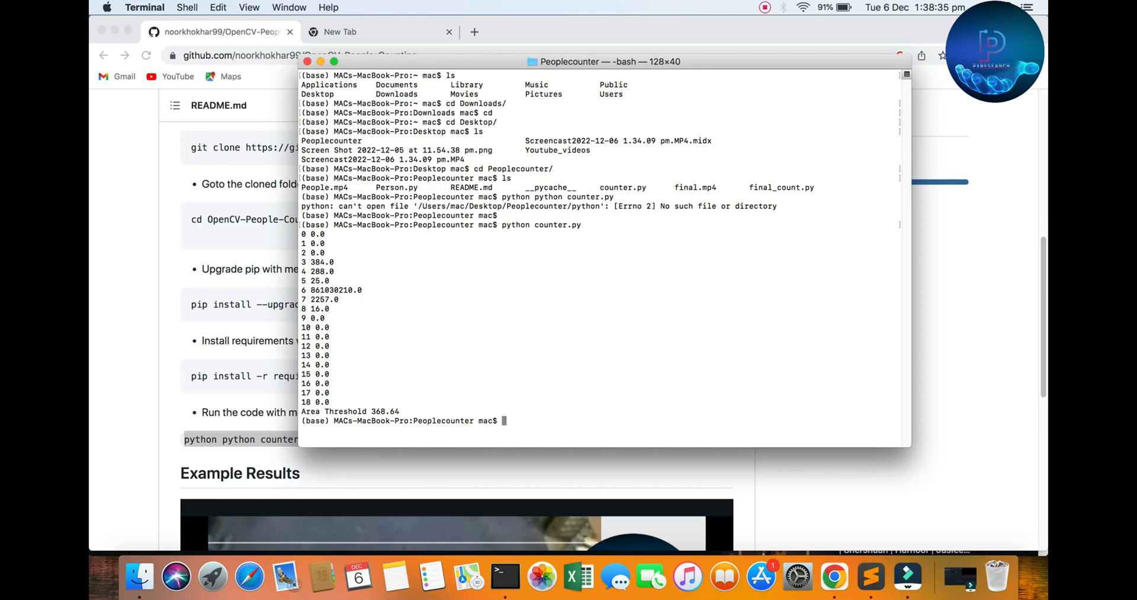
pyautogui.write('pyth')
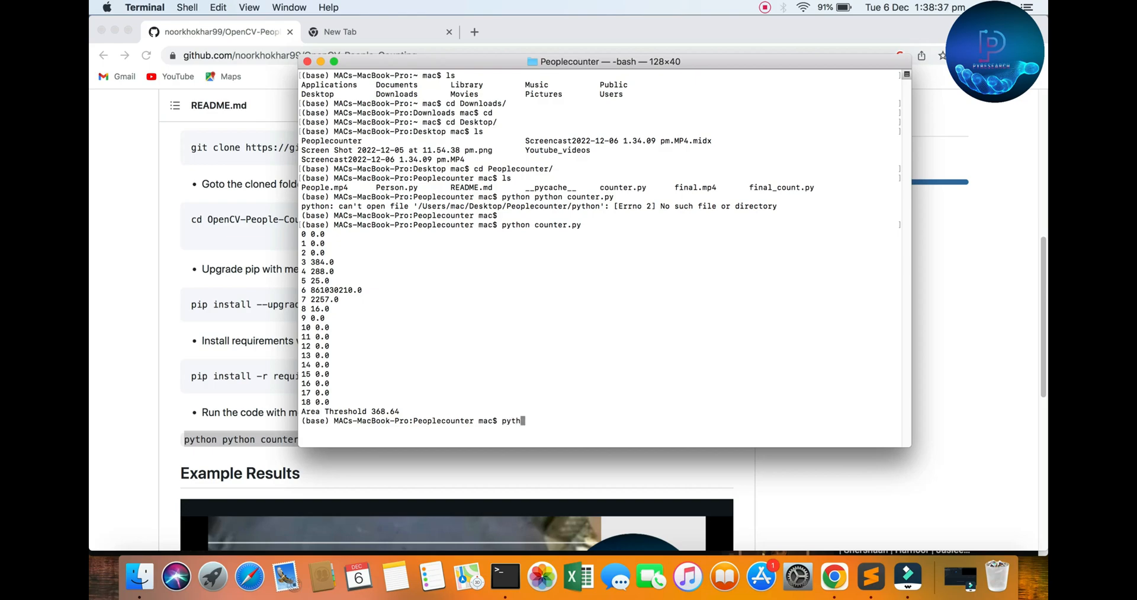